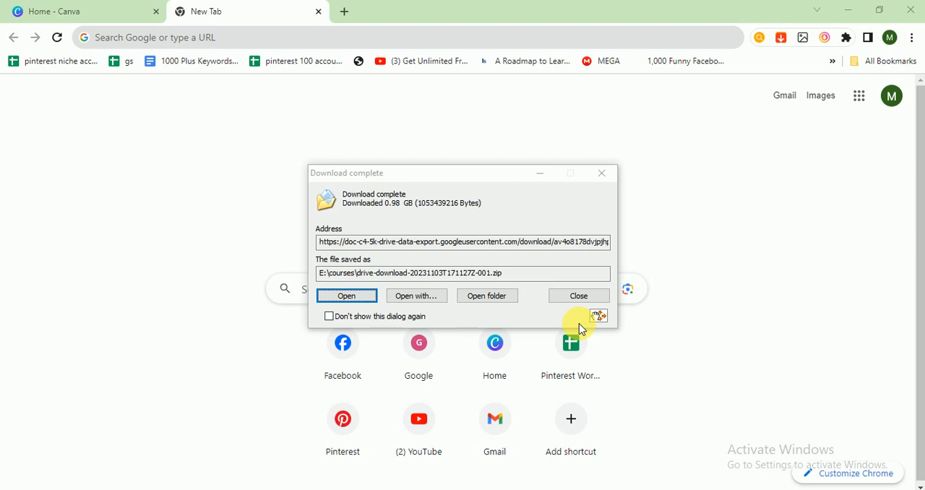
# Step: Dismiss the download-complete notice for the Google Drive export archive
pyautogui.click(578, 295)
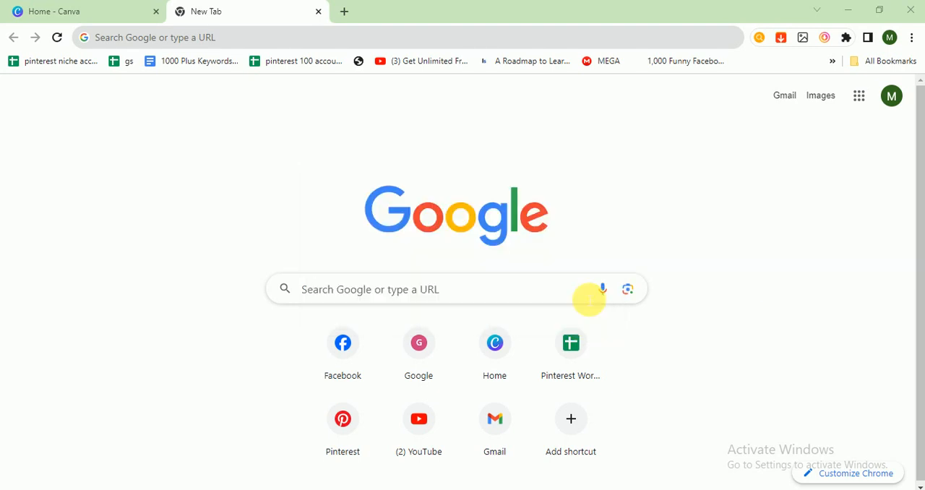
pyautogui.moveTo(424, 183)
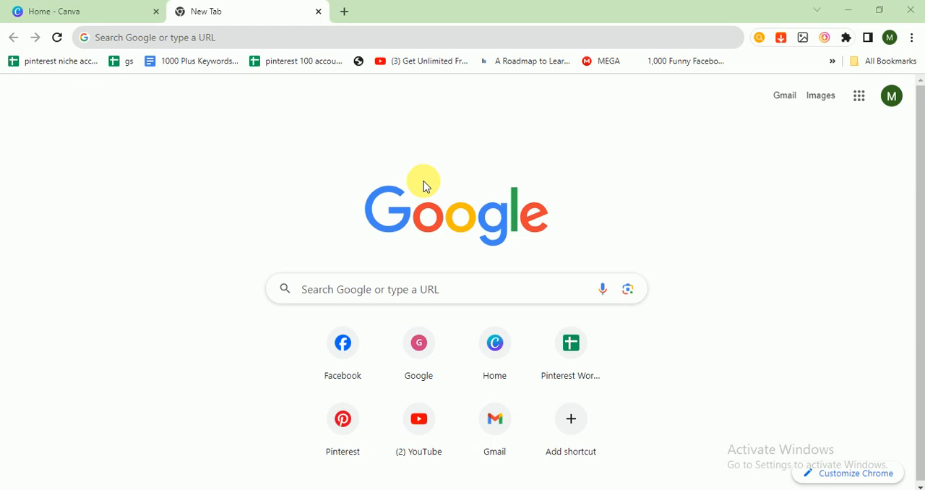
# Step: From the Canva home page, search 'insta' and create a blank Instagram Post (Square) design
pyautogui.click(81, 11)
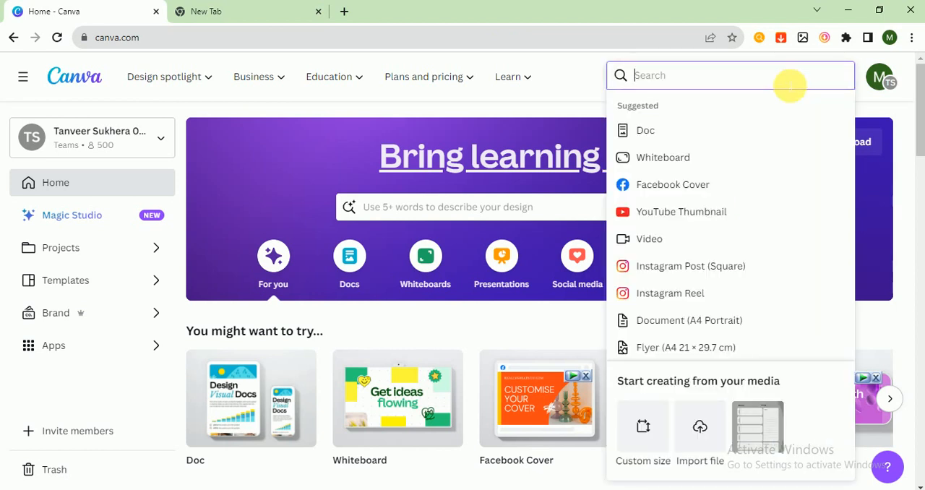
pyautogui.write('instagr')
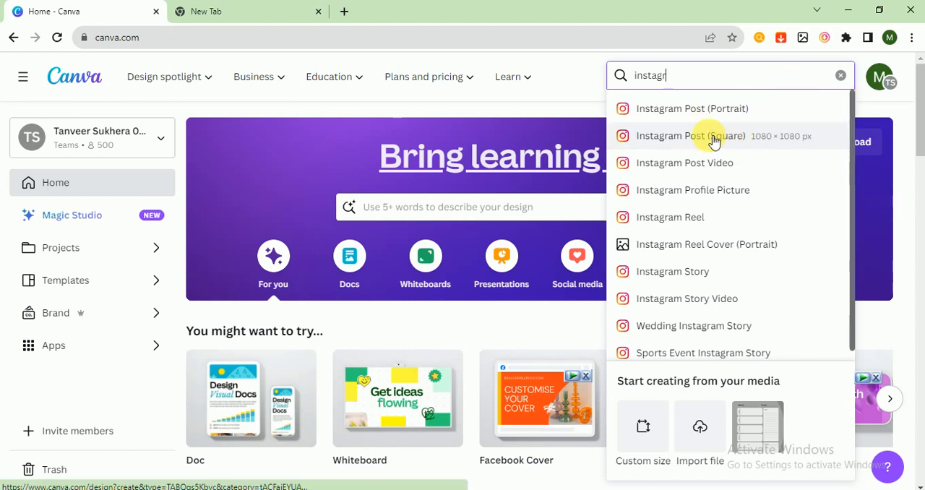
pyautogui.click(691, 136)
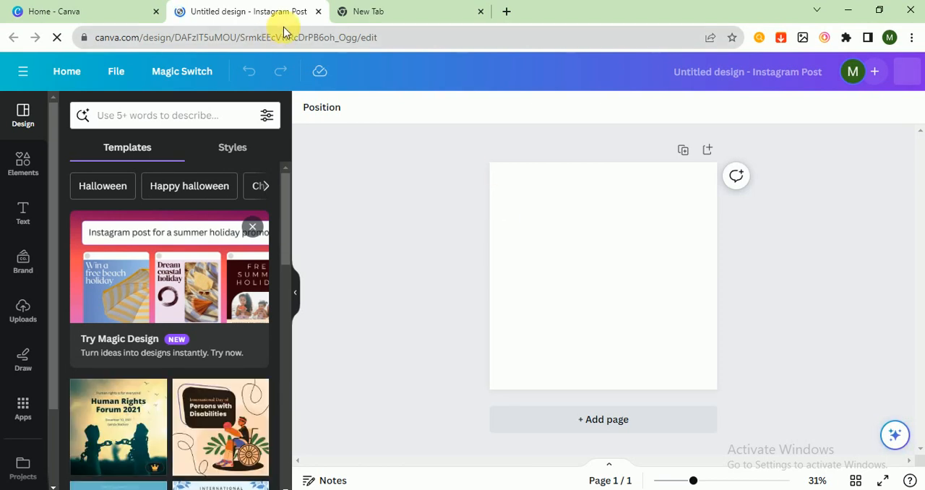
# Step: Search Google for love quotes in a new tab and open the Parade romantic quotes article
pyautogui.click(369, 10)
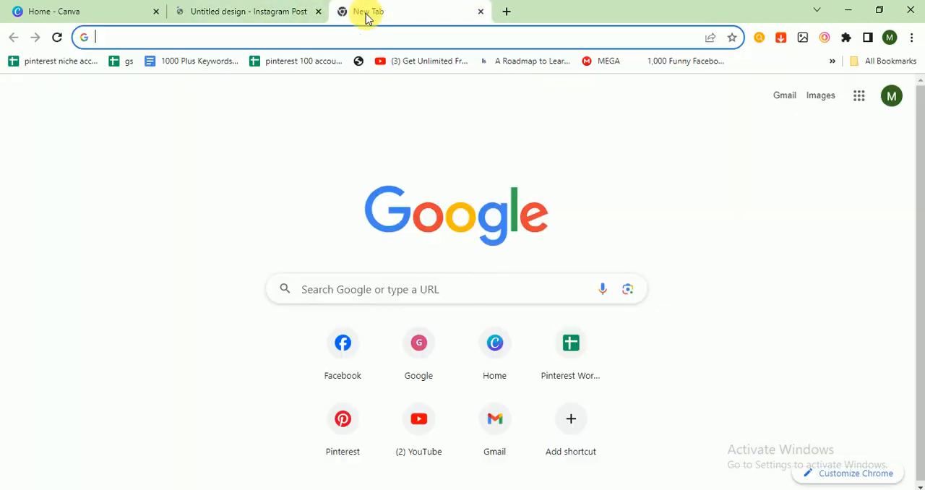
pyautogui.write('quillbot.com')
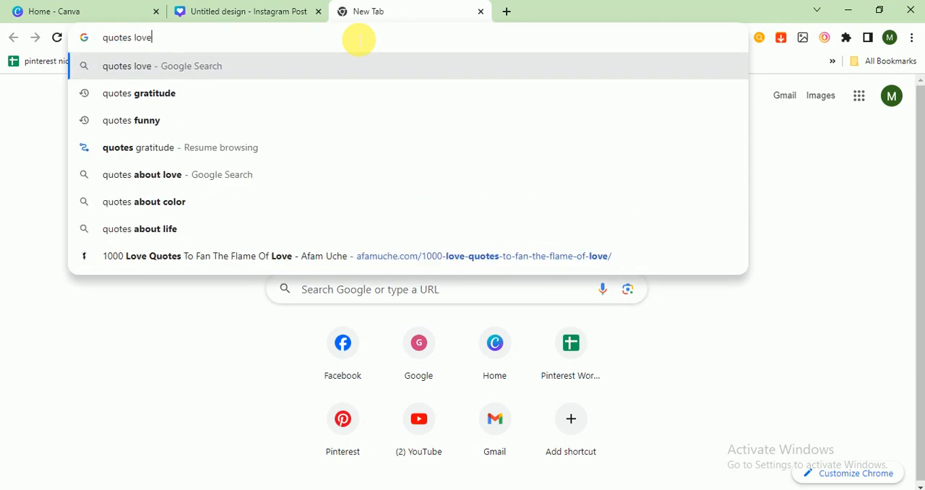
pyautogui.press('enter')
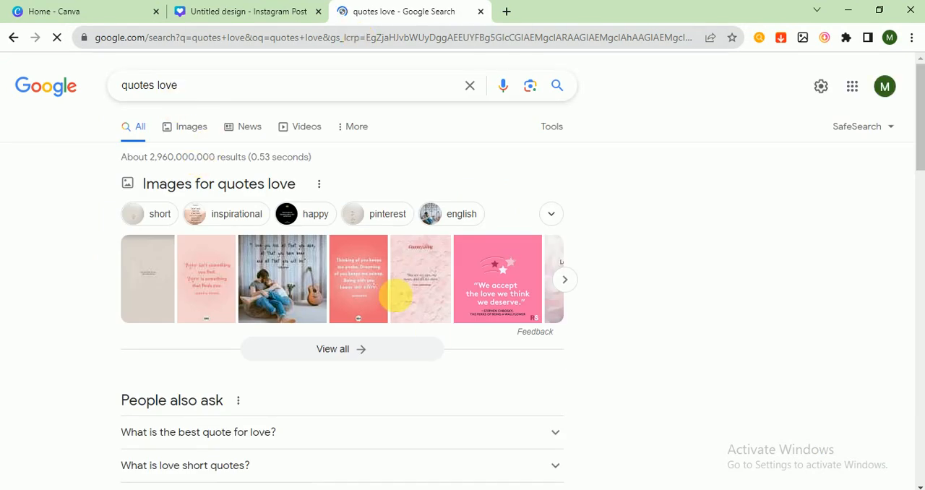
pyautogui.scroll(-3)
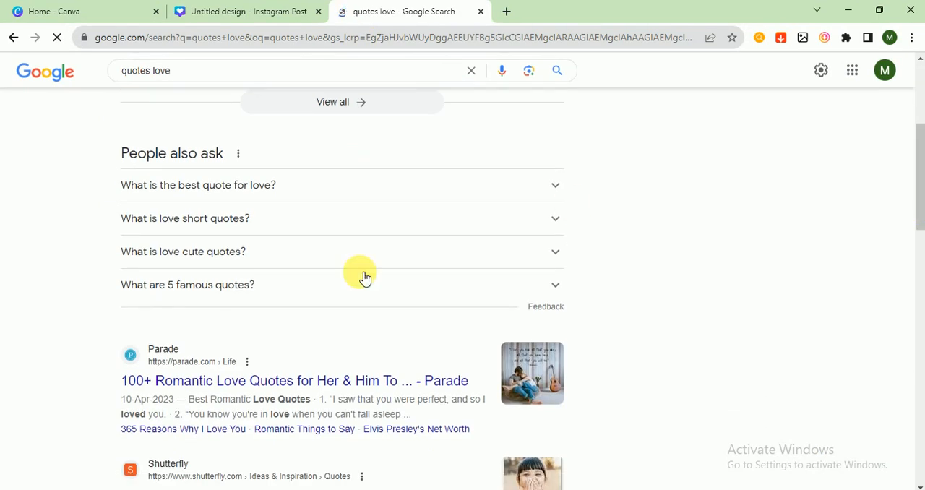
pyautogui.click(294, 380)
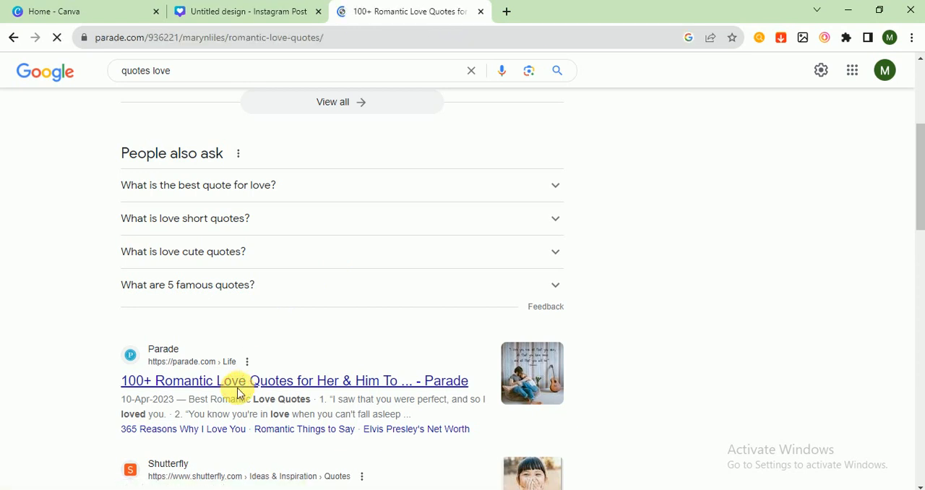
# Step: Highlight the Robert A. Heinlein quote on the Parade page and return to the Canva design
pyautogui.click(294, 380)
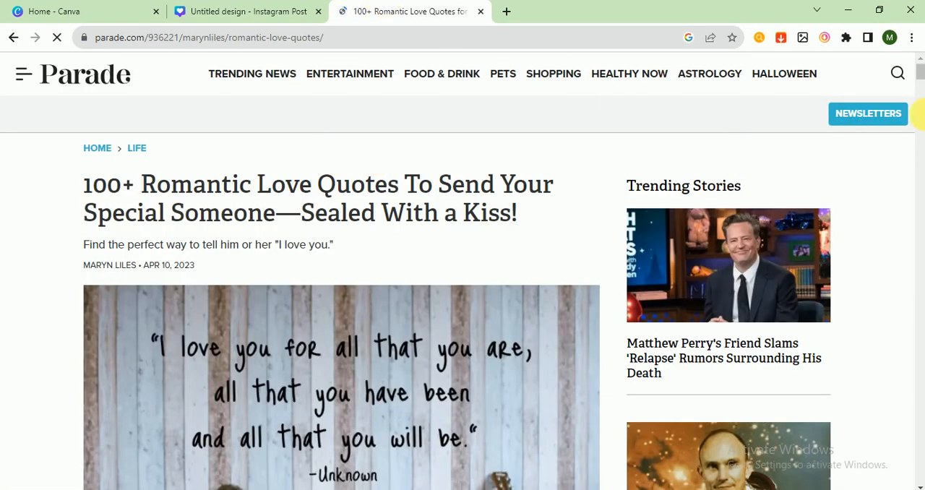
pyautogui.scroll(-3)
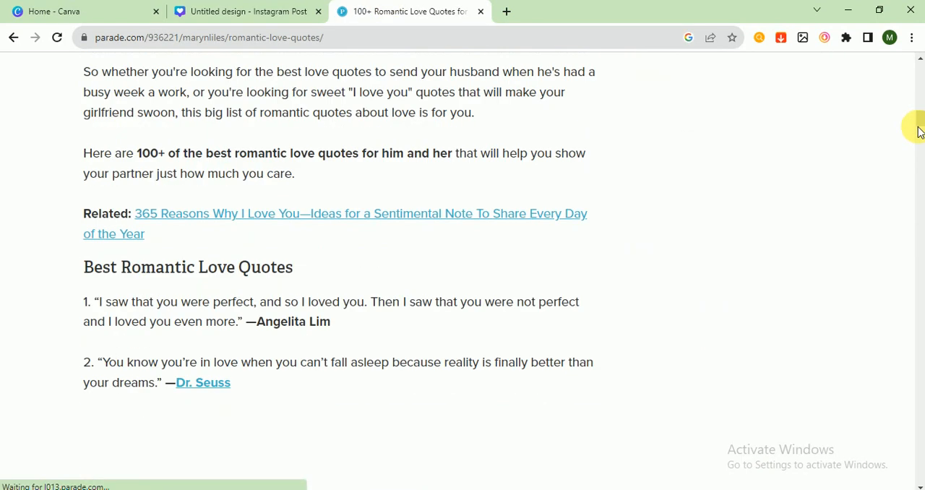
pyautogui.scroll(-3)
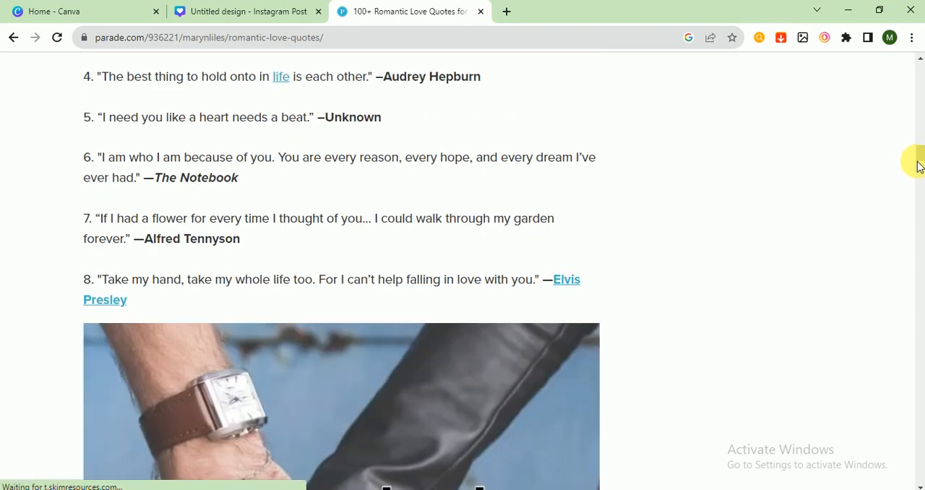
pyautogui.scroll(3)
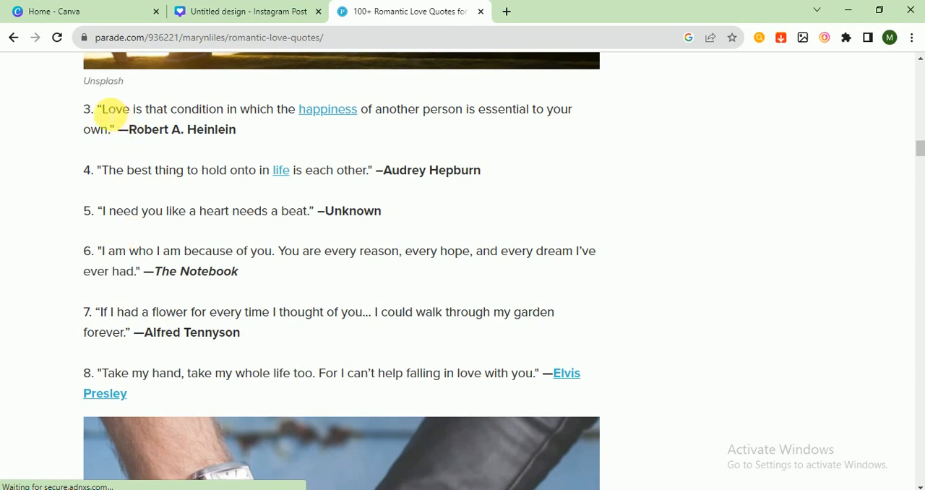
pyautogui.moveTo(534, 123)
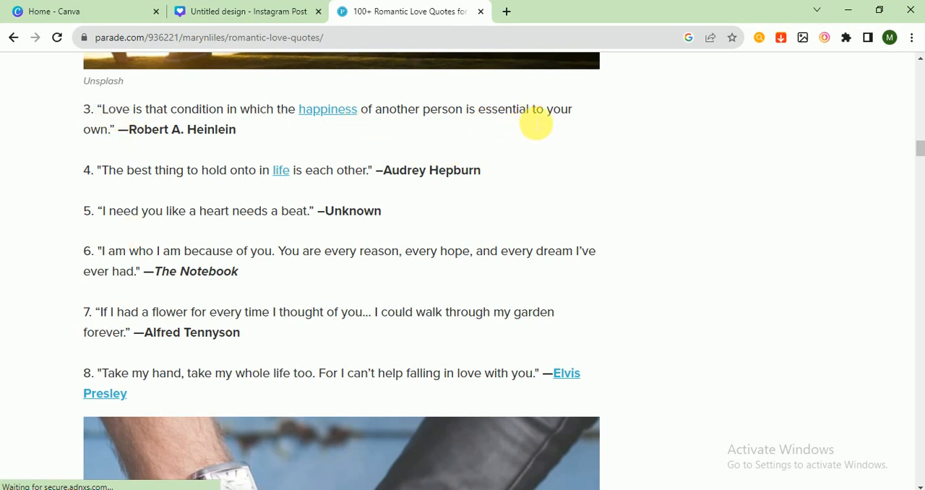
pyautogui.moveTo(34, 98)
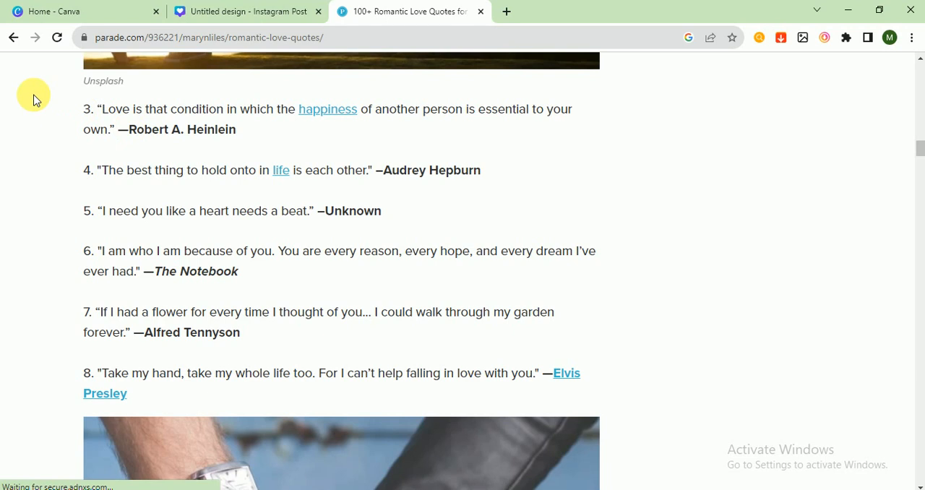
pyautogui.moveTo(100, 109); pyautogui.dragTo(114, 130)
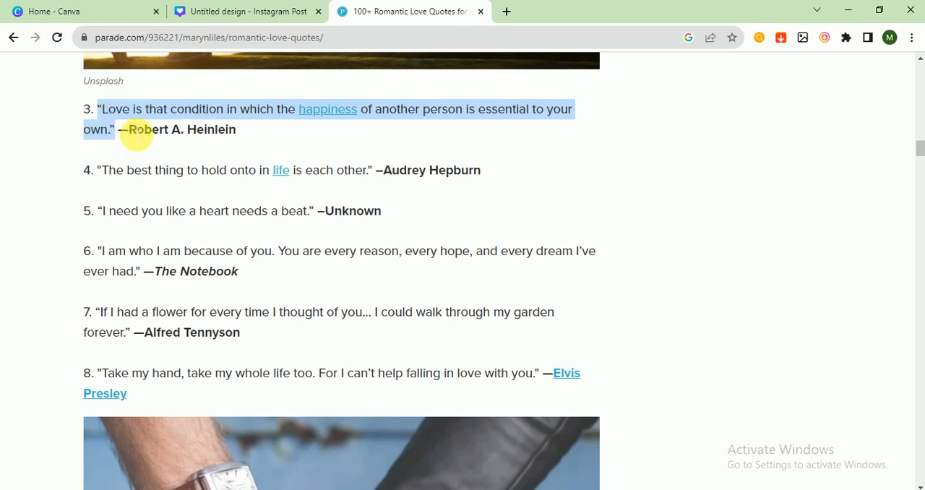
pyautogui.click(250, 11)
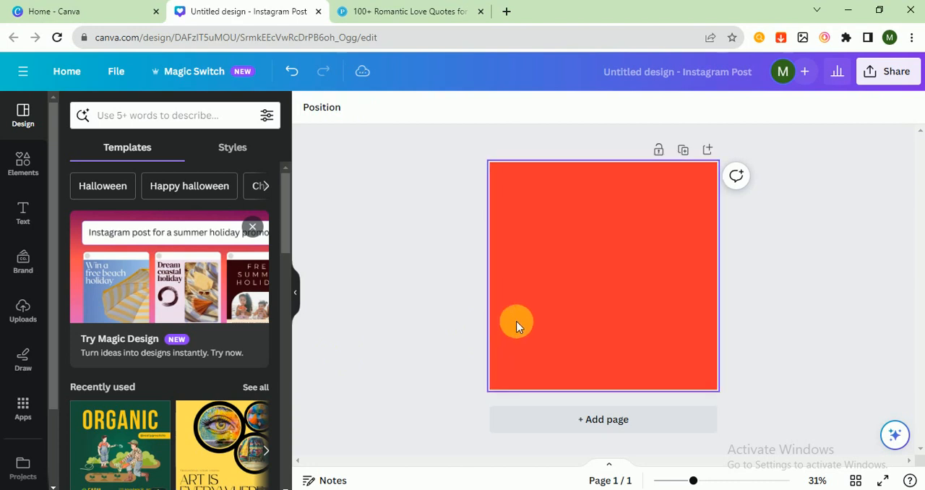
# Step: Paste the Heinlein quote onto the red page and bring up the font choices
pyautogui.click(516, 322)
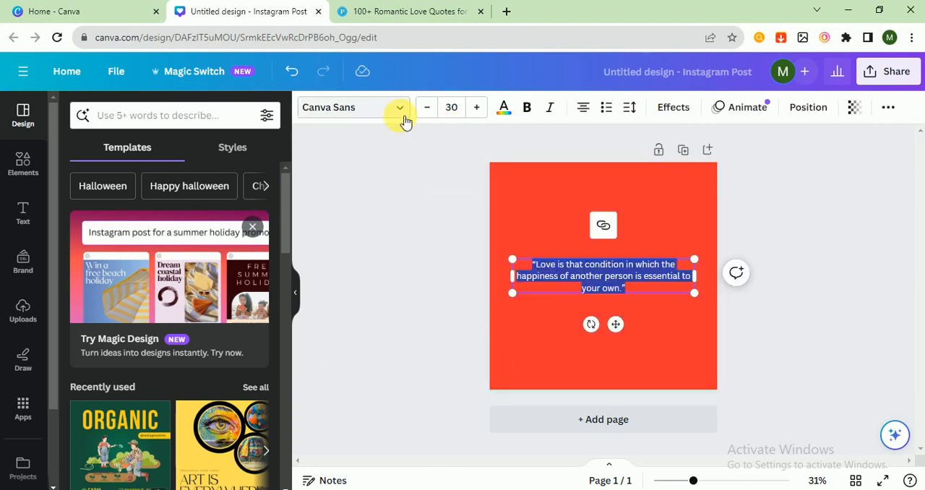
pyautogui.click(399, 107)
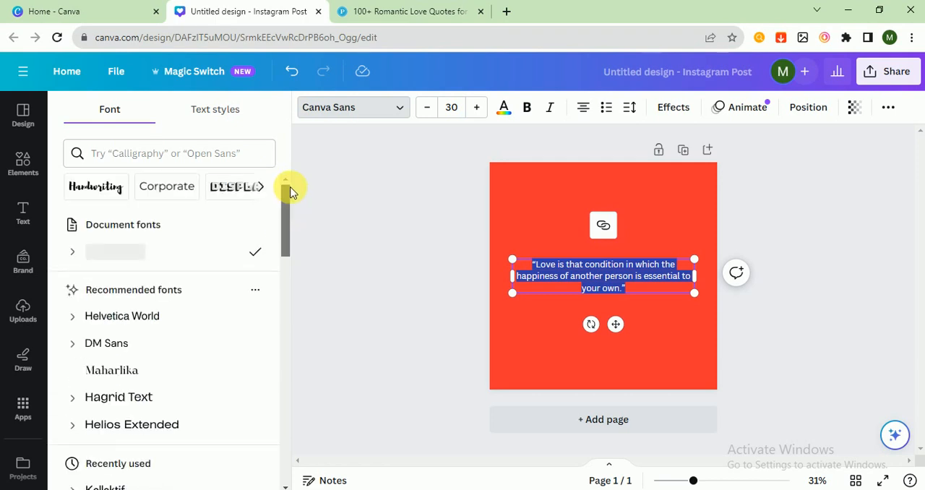
pyautogui.click(118, 397)
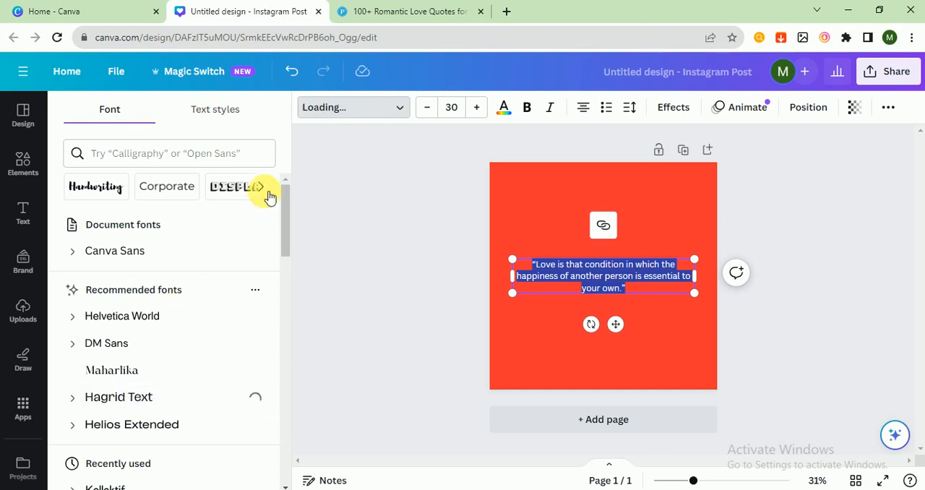
# Step: Browse Elegant fonts, trying Della Respira and Radley, then set the quote in Maragsa
pyautogui.click(118, 397)
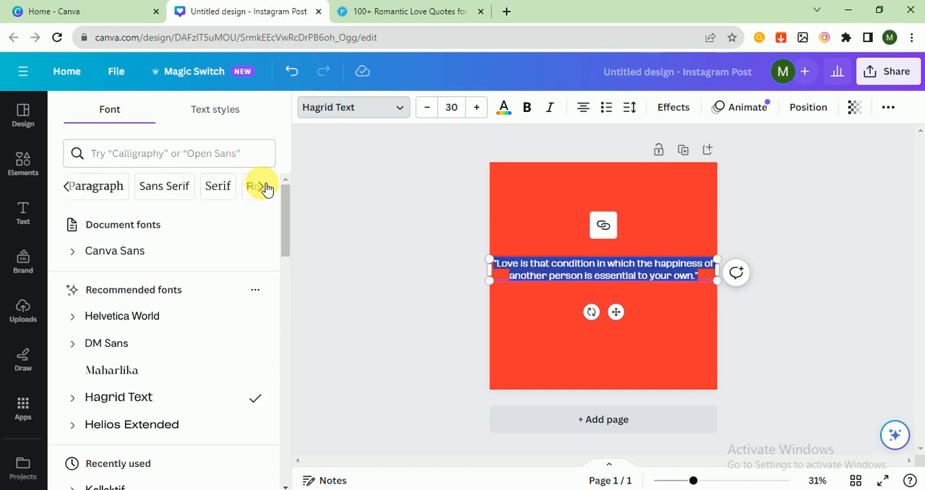
pyautogui.click(263, 187)
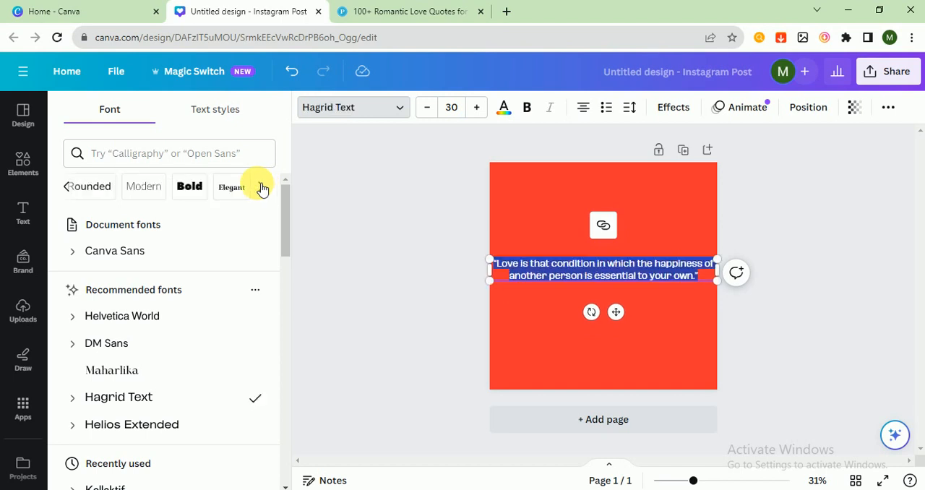
pyautogui.click(231, 187)
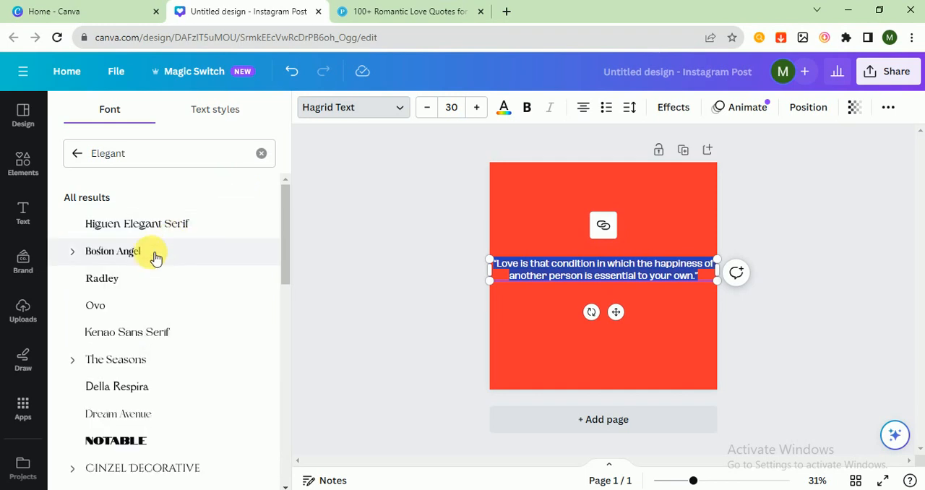
pyautogui.click(117, 386)
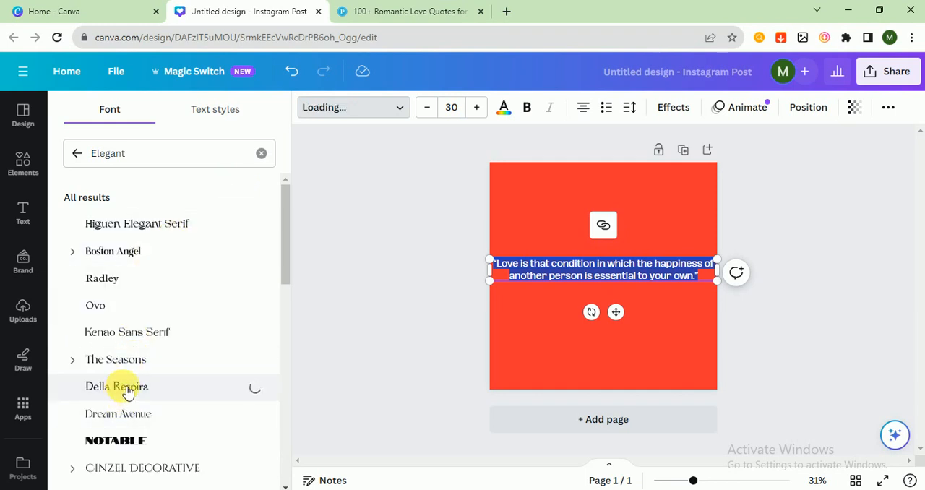
pyautogui.click(117, 386)
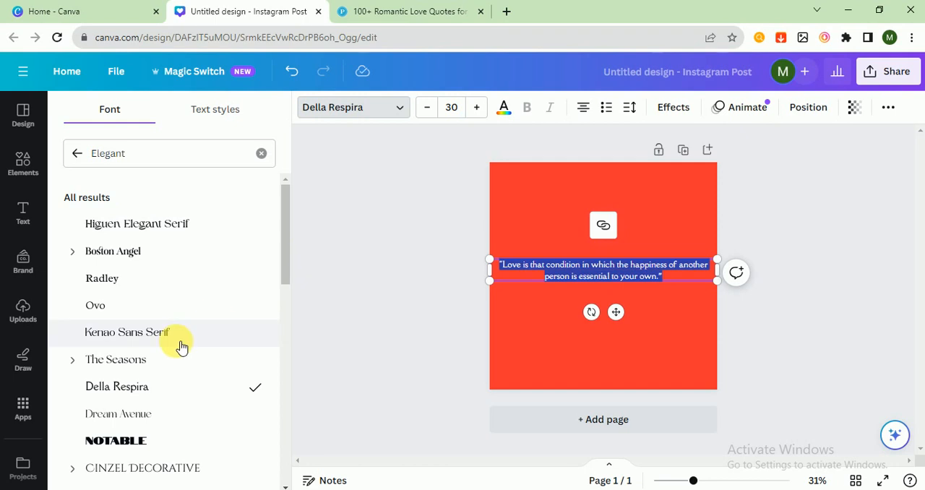
pyautogui.click(102, 279)
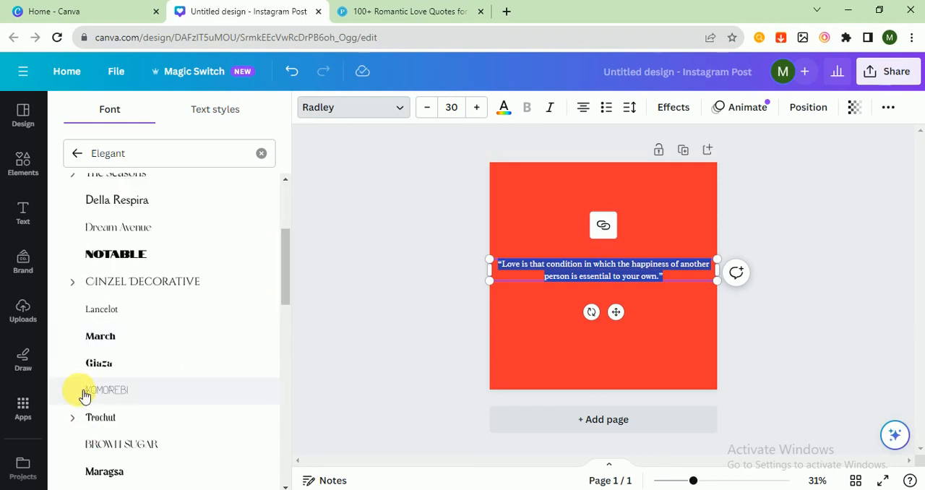
pyautogui.click(104, 470)
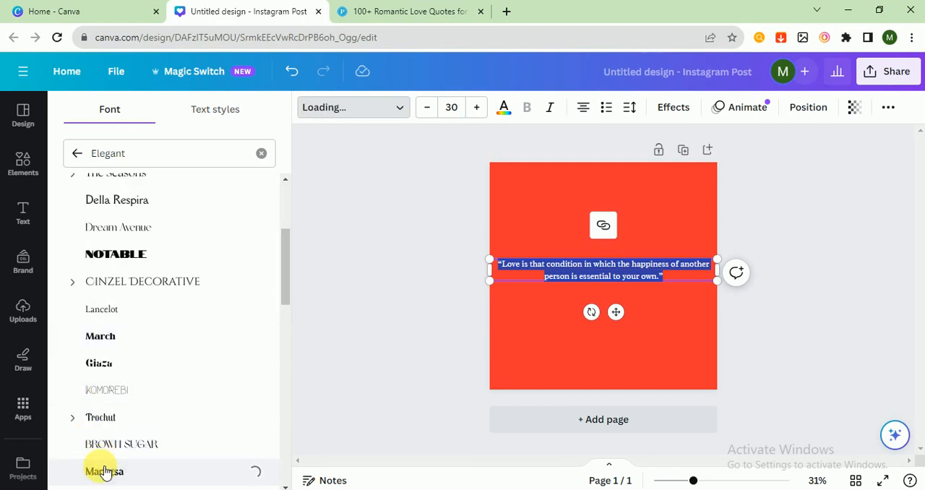
pyautogui.moveTo(329, 231)
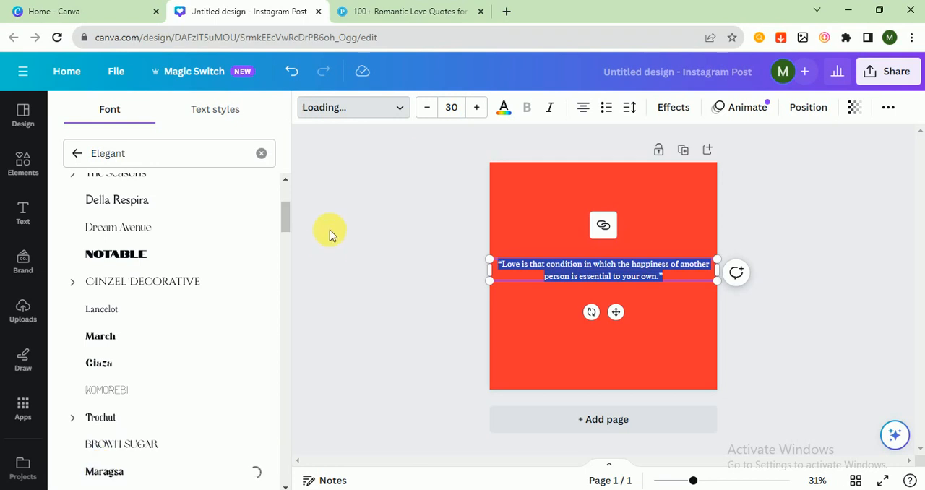
pyautogui.click(104, 471)
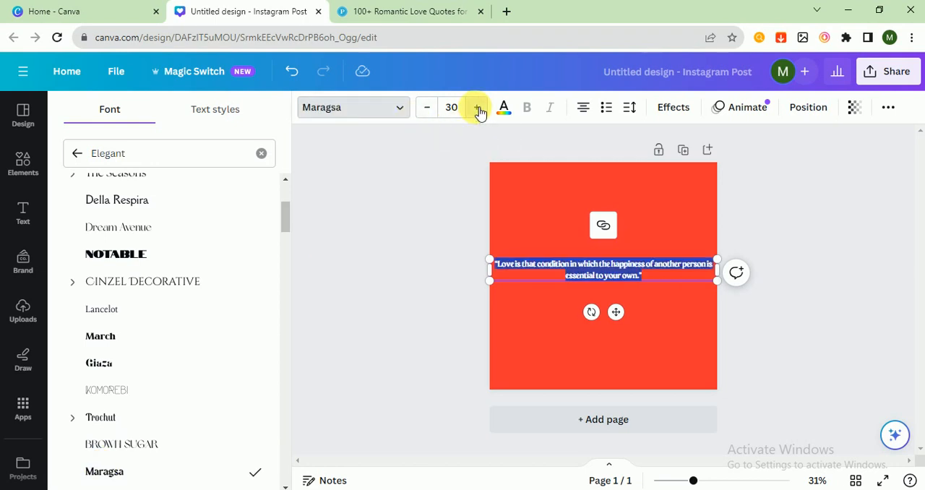
# Step: Enlarge the quote to size 55 and recolour it white
pyautogui.click(476, 107)
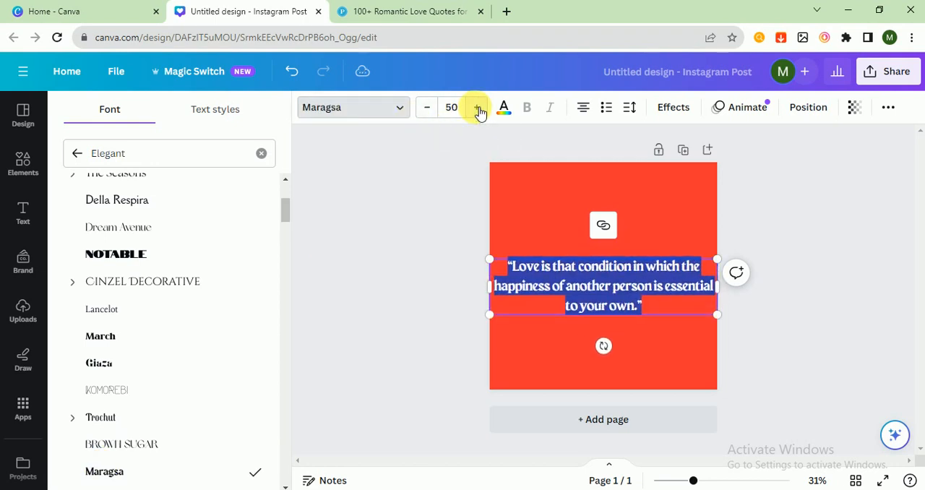
pyautogui.click(476, 107)
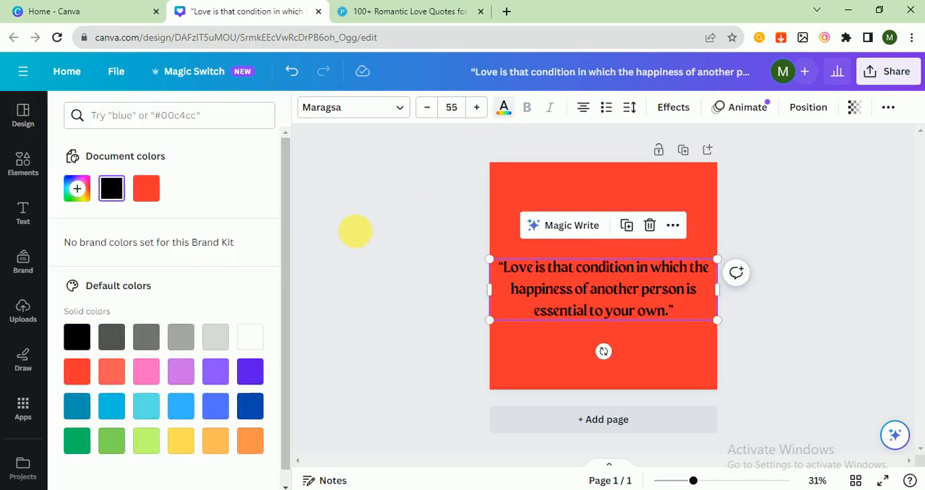
pyautogui.click(179, 440)
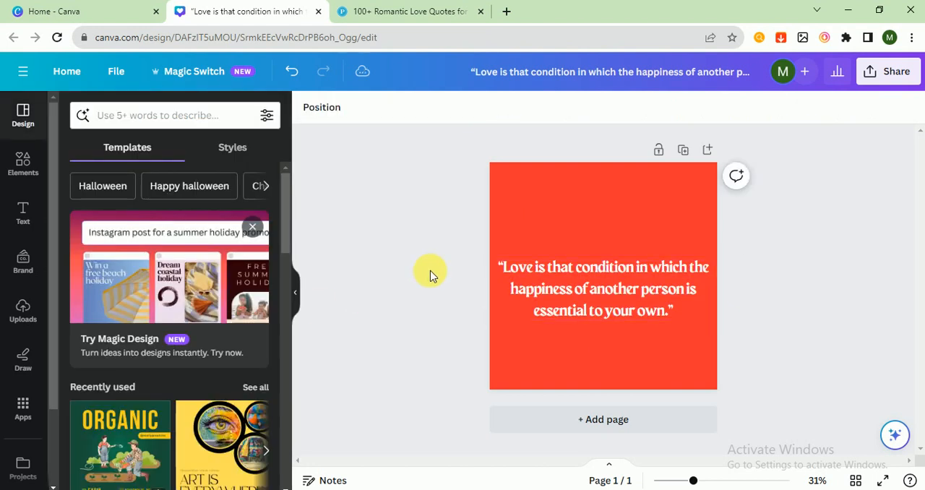
pyautogui.click(603, 288)
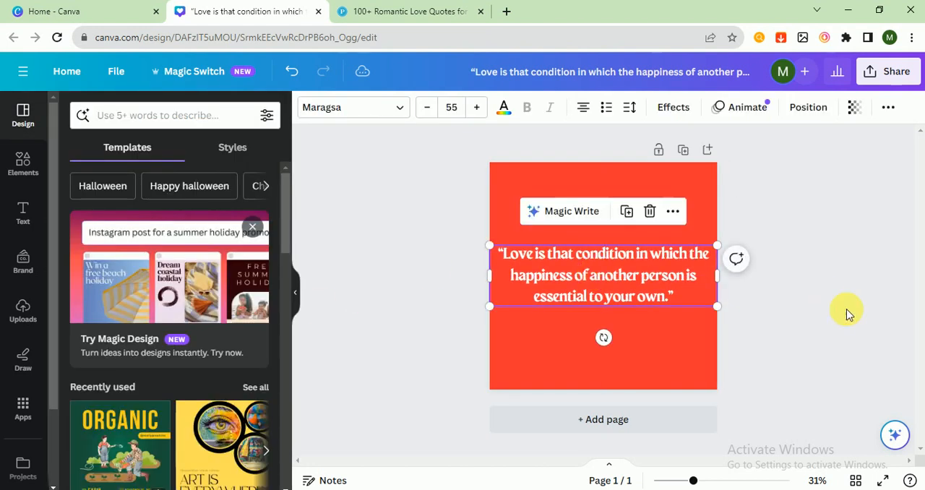
# Step: Copy '—Robert A. Heinlein' from the Parade page and paste it into the design
pyautogui.click(408, 11)
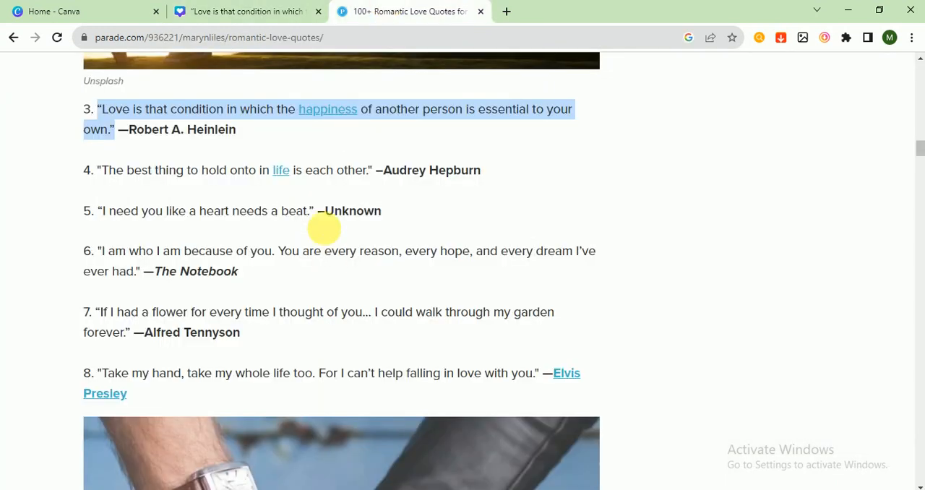
pyautogui.click(285, 148)
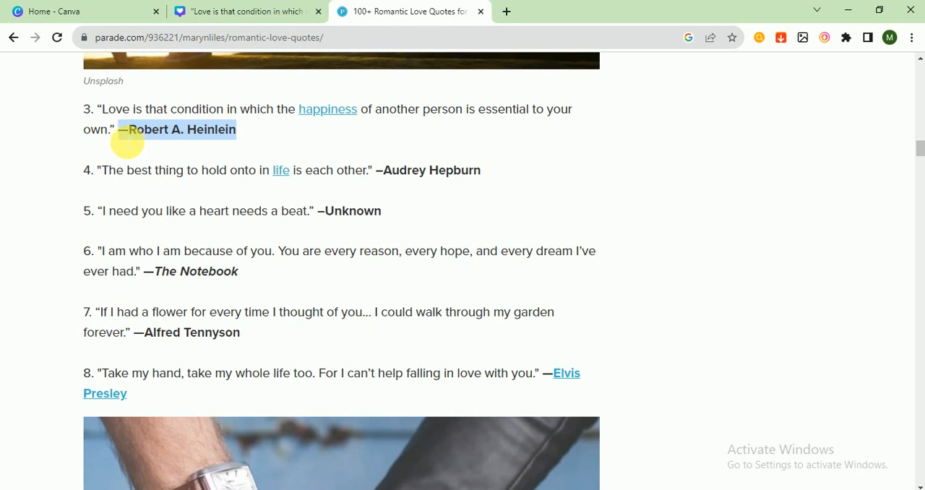
pyautogui.click(246, 10)
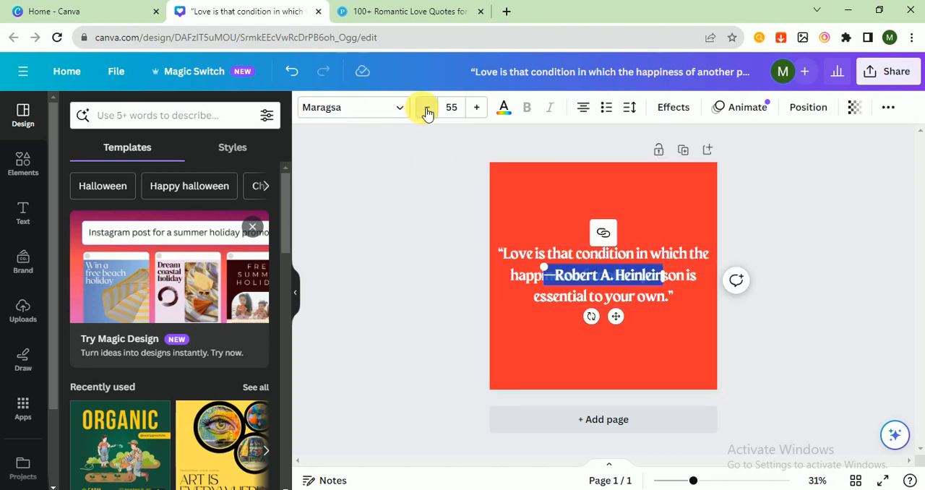
# Step: Shrink the Heinlein credit and place it beneath the quote on the right
pyautogui.click(426, 107)
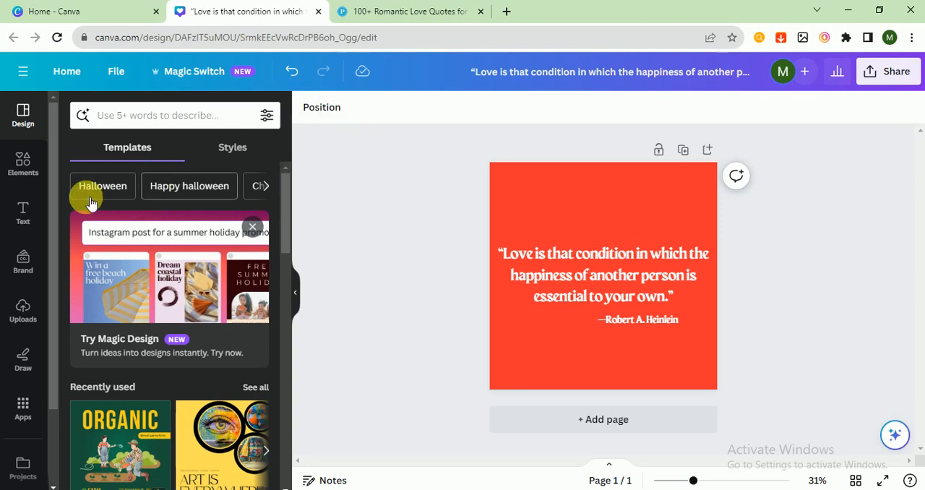
pyautogui.click(22, 213)
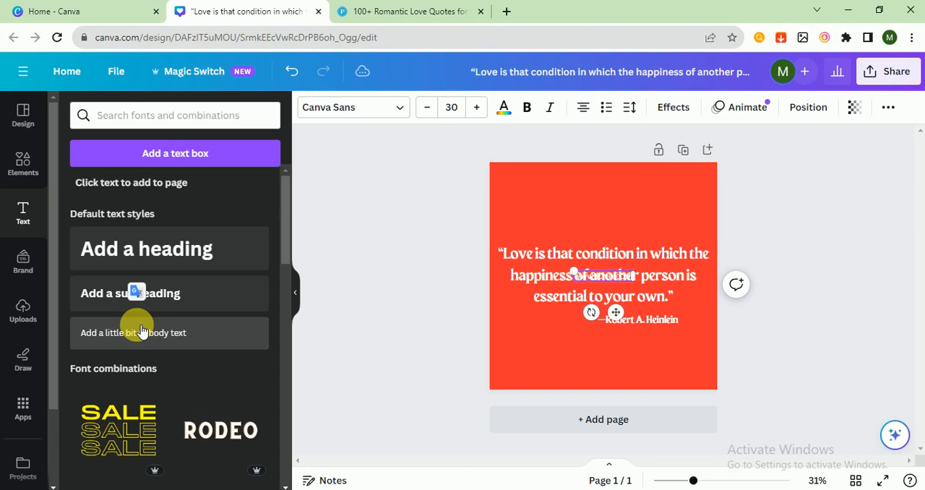
pyautogui.click(602, 275)
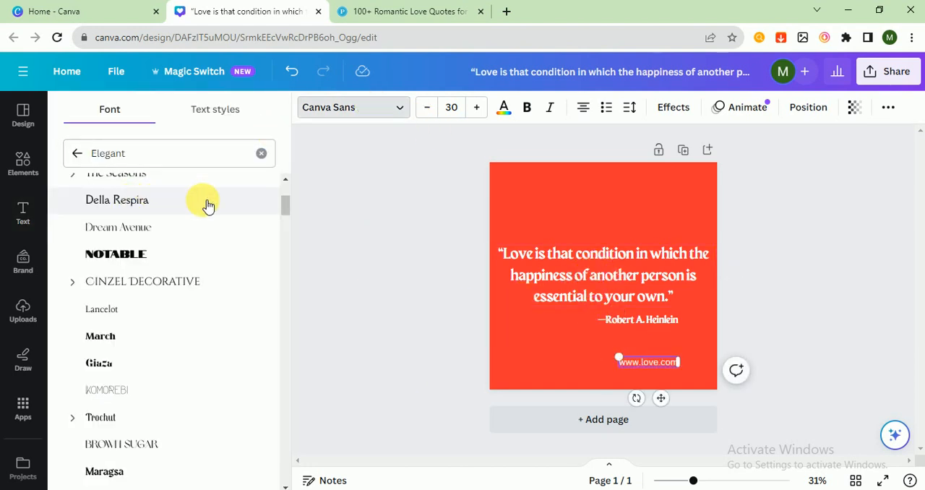
pyautogui.moveTo(148, 466)
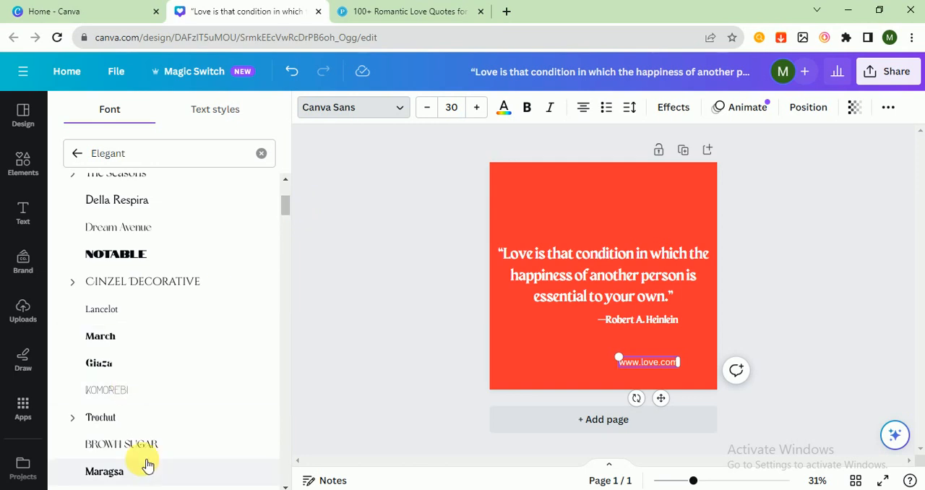
pyautogui.click(104, 471)
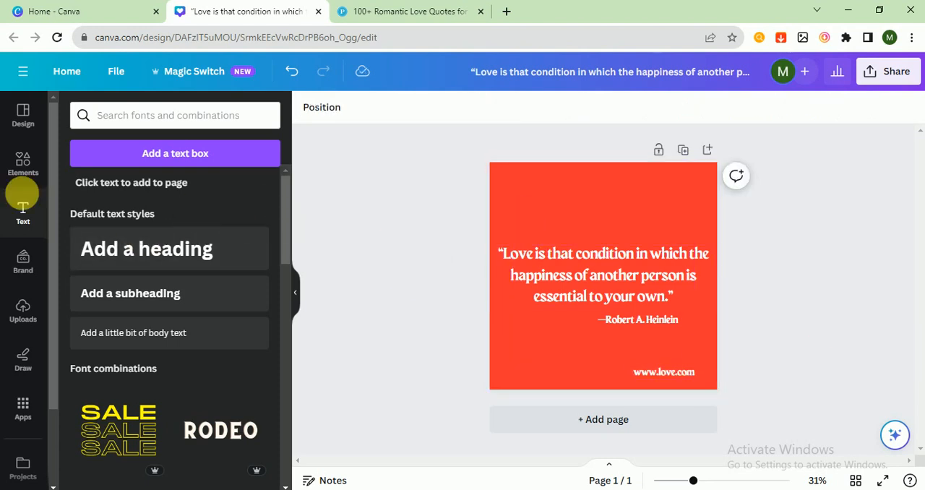
# Step: Search Elements for 'love' and add the heart-hands graphic to the post
pyautogui.click(22, 165)
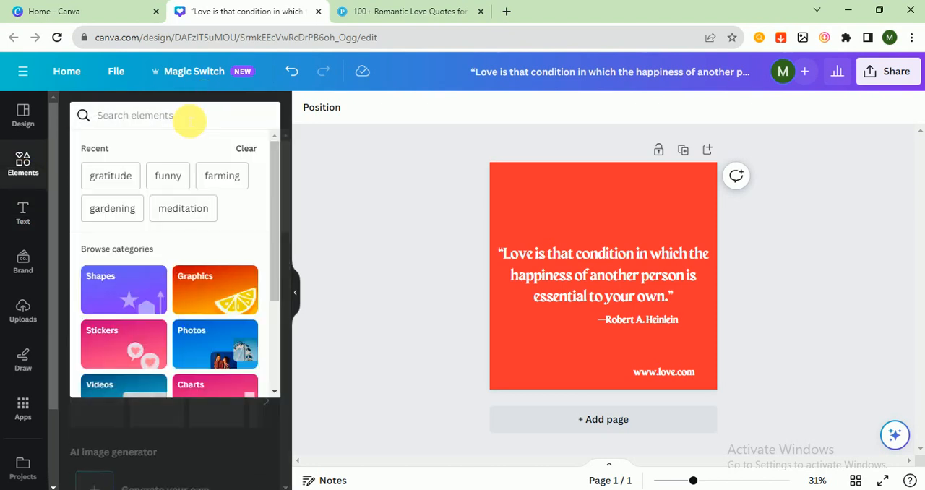
pyautogui.write('love')
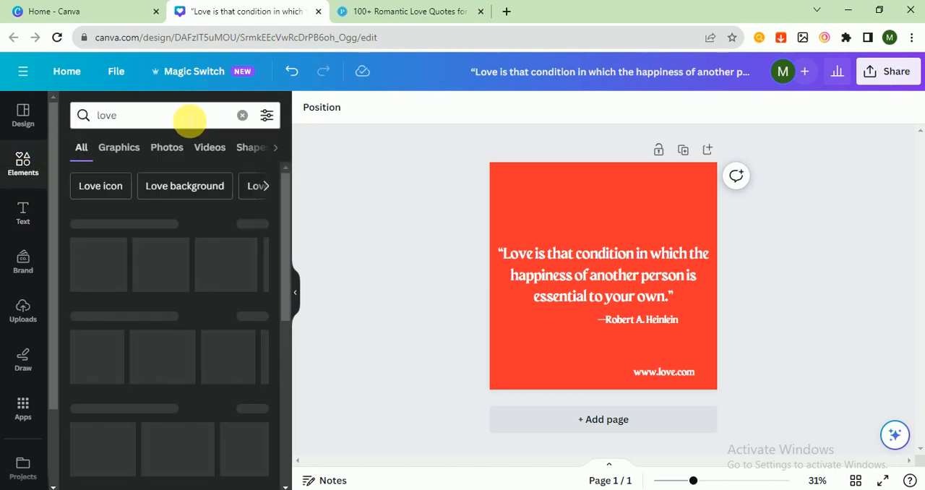
pyautogui.click(119, 148)
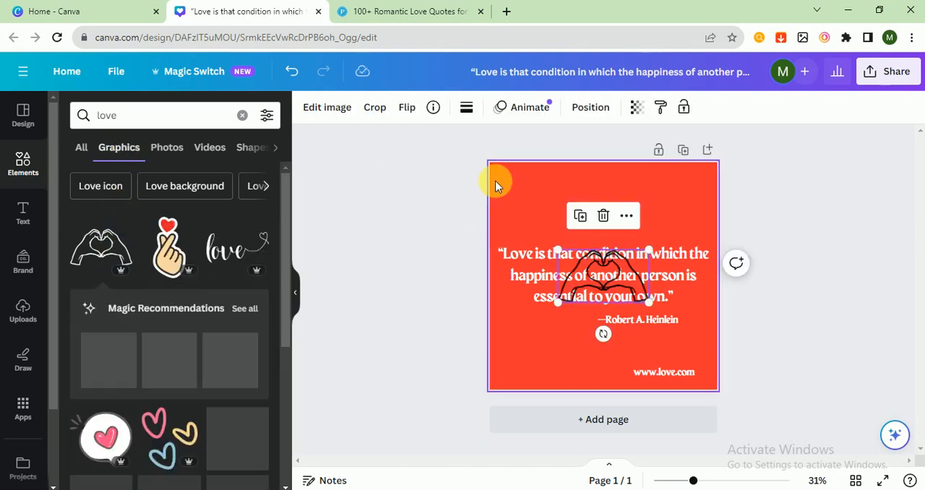
# Step: Recolour the heart-hands graphic white and place it above the quote
pyautogui.click(466, 107)
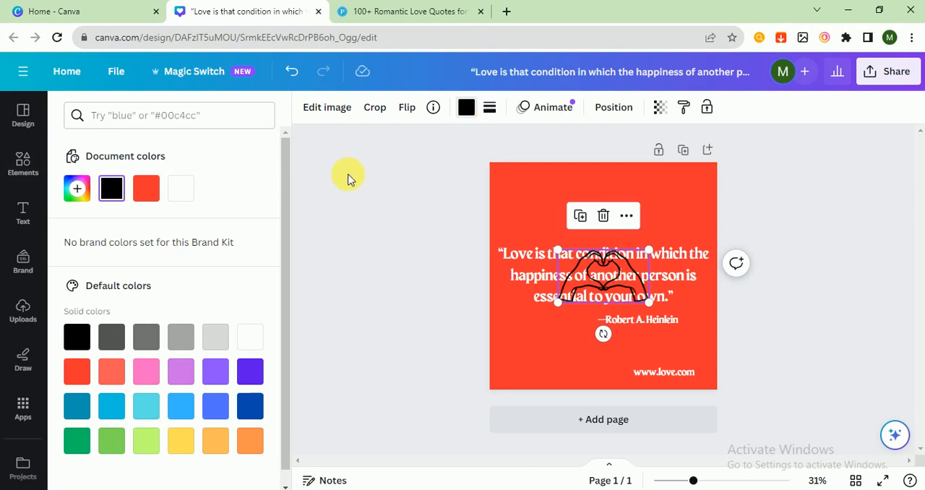
pyautogui.click(180, 187)
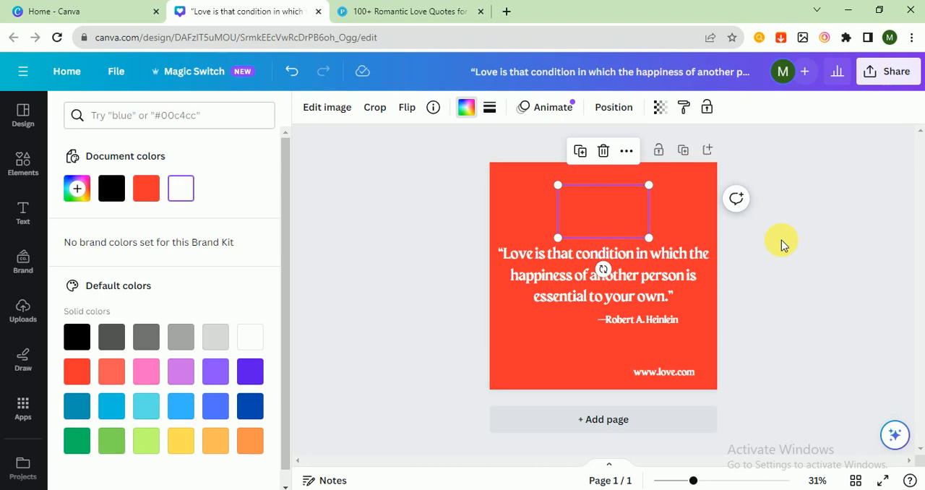
pyautogui.click(22, 164)
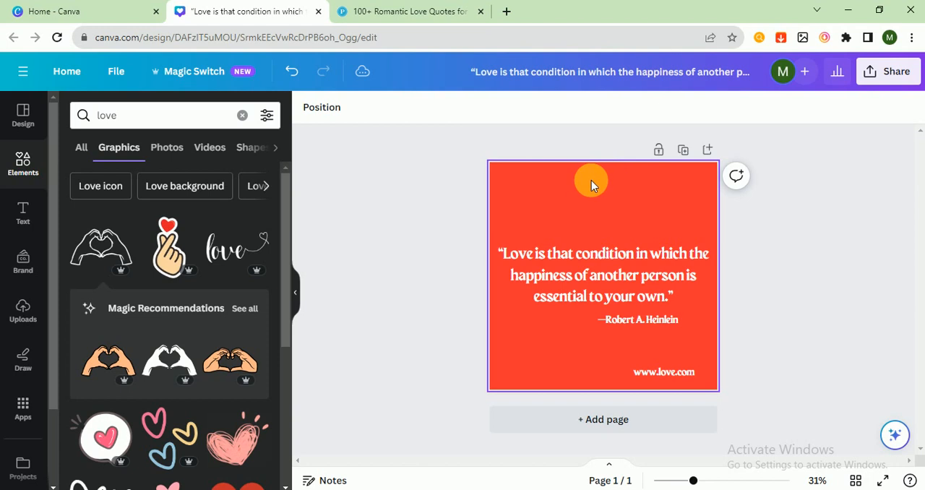
pyautogui.click(591, 179)
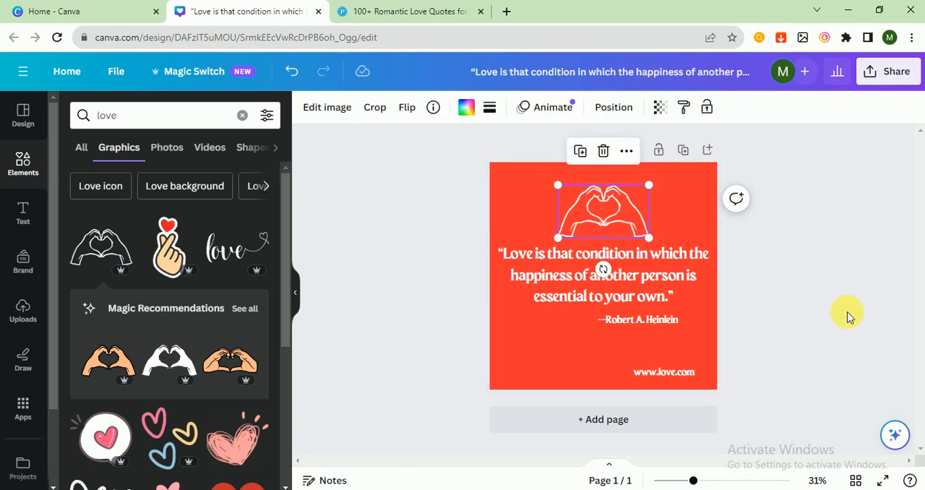